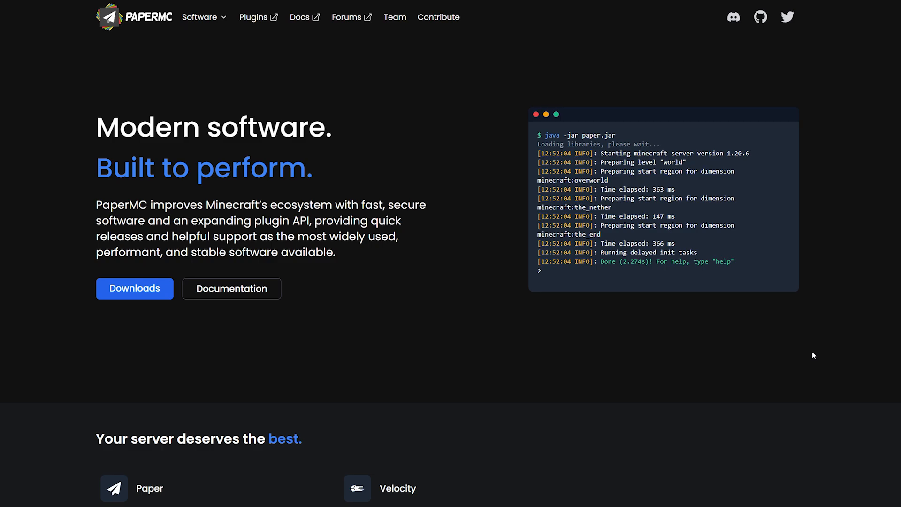
{"action": "mouse_move", "coordinate": [473, 188]}
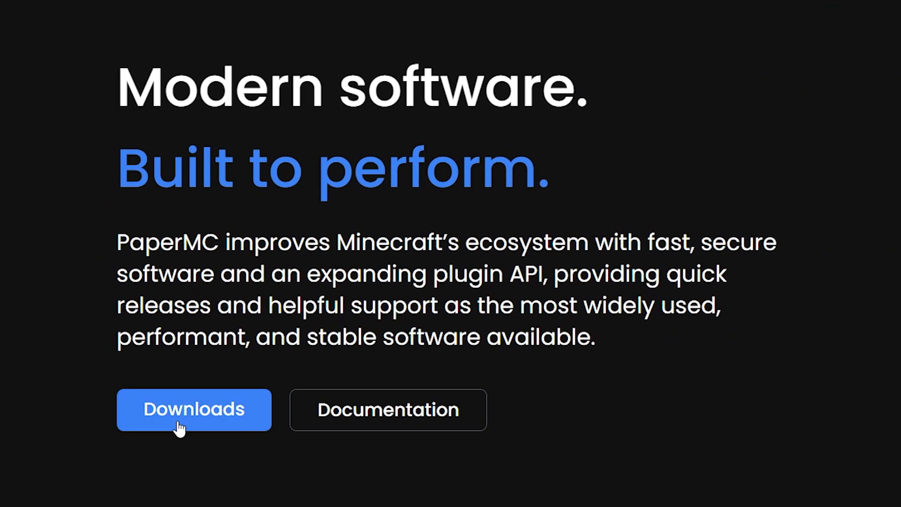
Go to the PaperMC downloads and choose the Paper server software.
{"action": "left_click", "coordinate": [195, 409]}
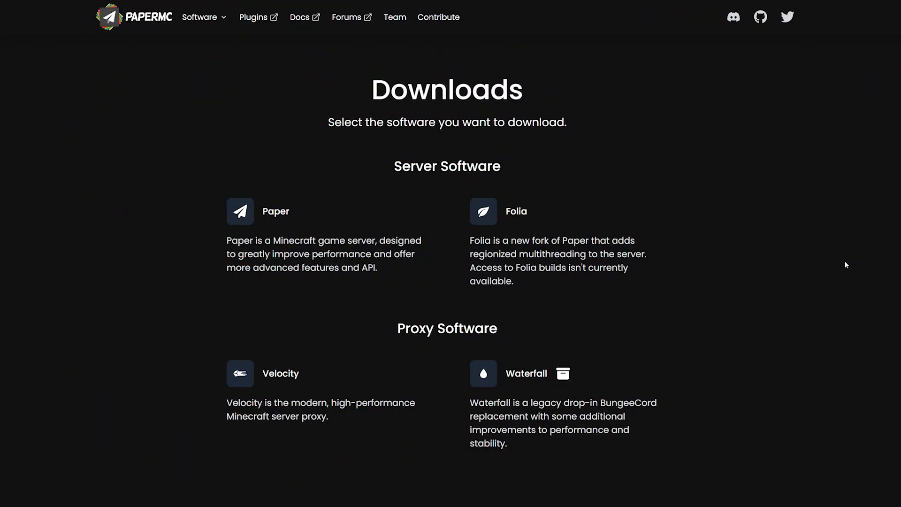
{"action": "mouse_move", "coordinate": [694, 275]}
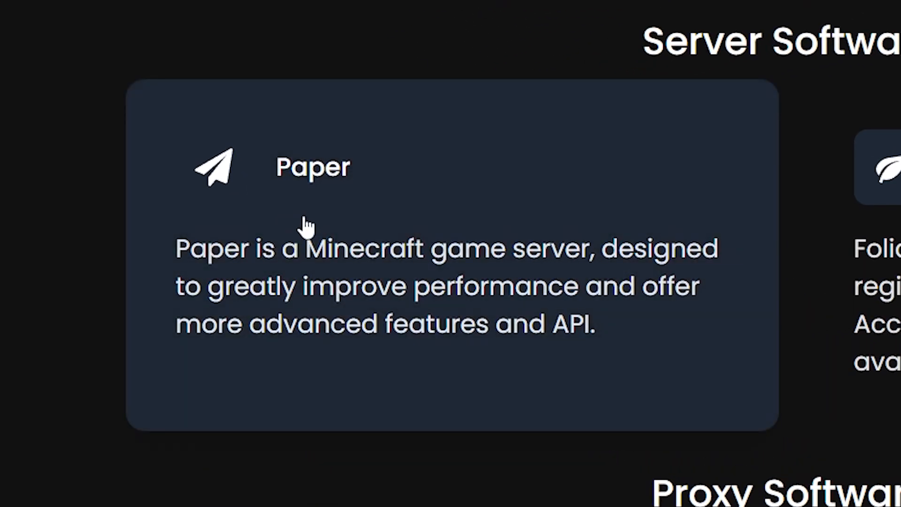
{"action": "left_click", "coordinate": [308, 227]}
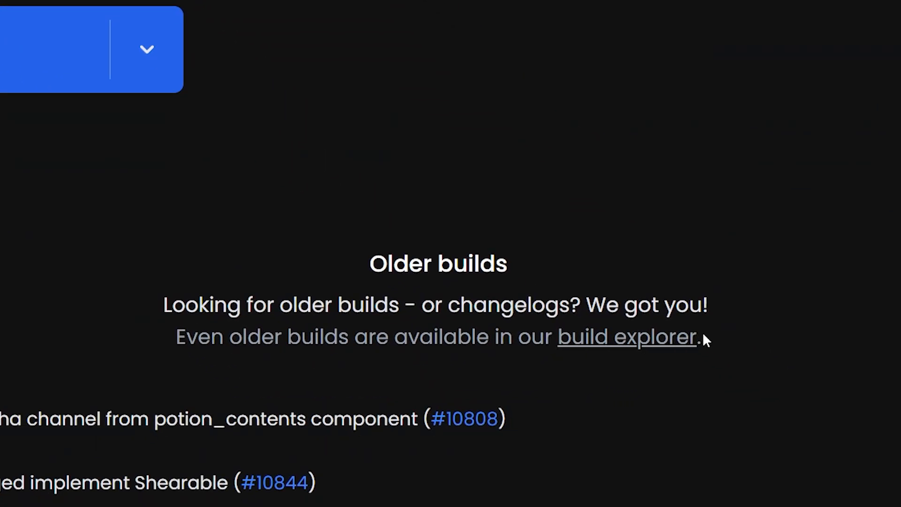
{"action": "mouse_move", "coordinate": [659, 343]}
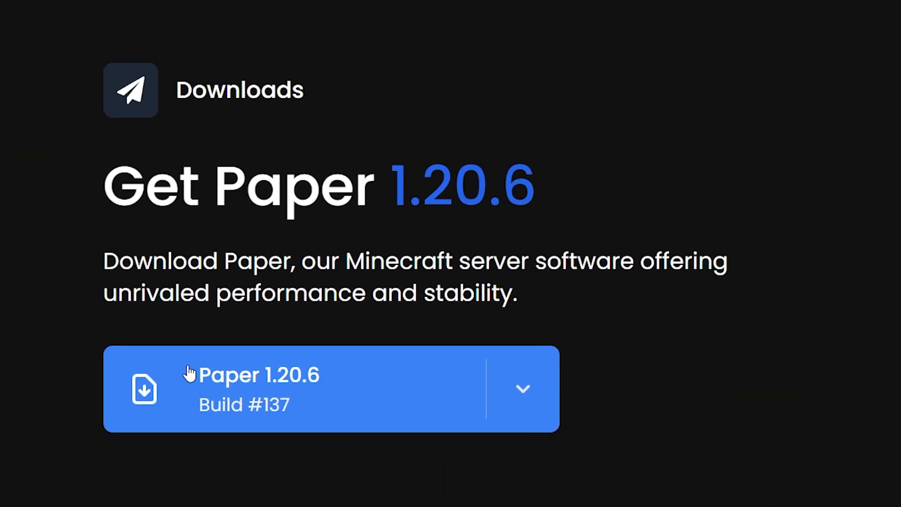
{"action": "mouse_move", "coordinate": [180, 389]}
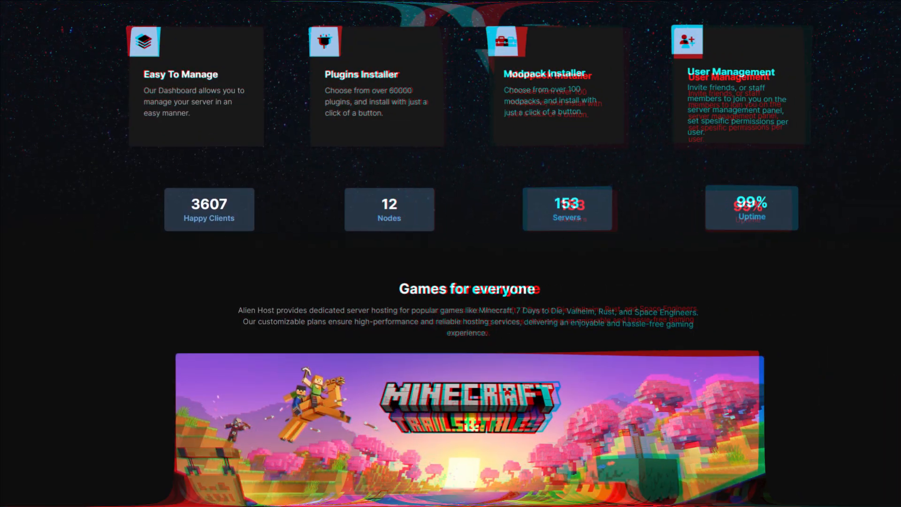
{"action": "scroll", "scroll_direction": "down", "scroll_amount": 3}
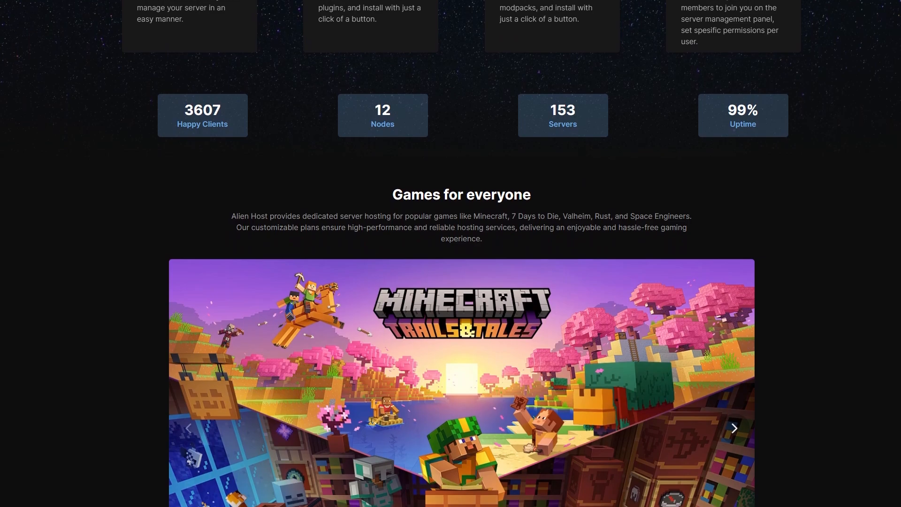
{"action": "scroll", "scroll_direction": "down", "scroll_amount": 3}
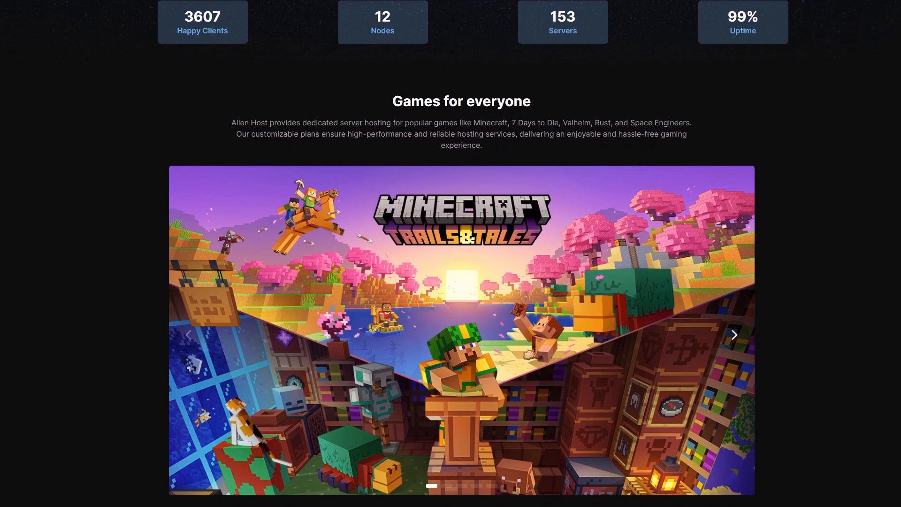
{"action": "scroll", "scroll_direction": "down", "scroll_amount": 3}
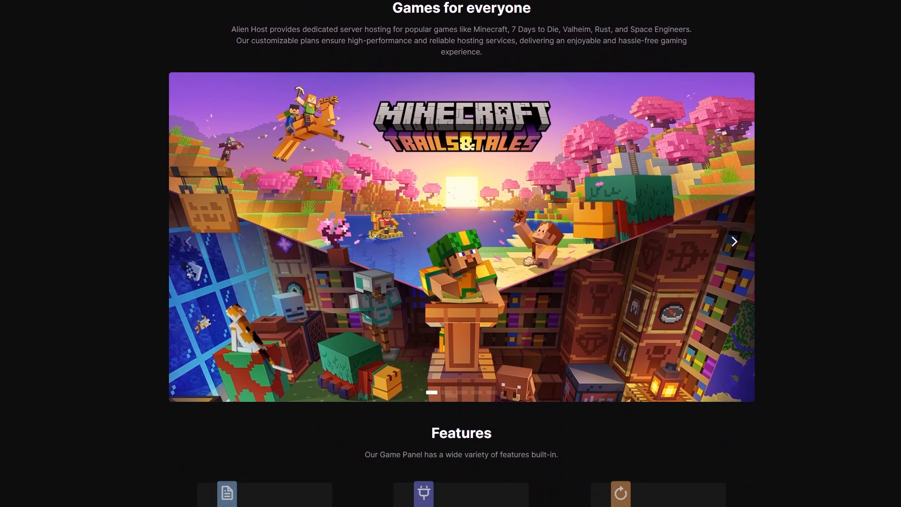
{"action": "scroll", "scroll_direction": "down", "scroll_amount": 3}
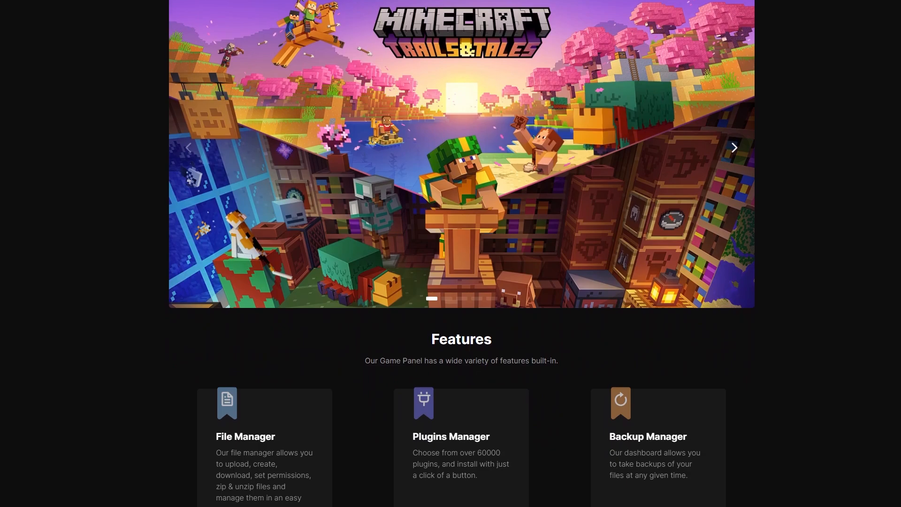
{"action": "scroll", "scroll_direction": "down", "scroll_amount": 3}
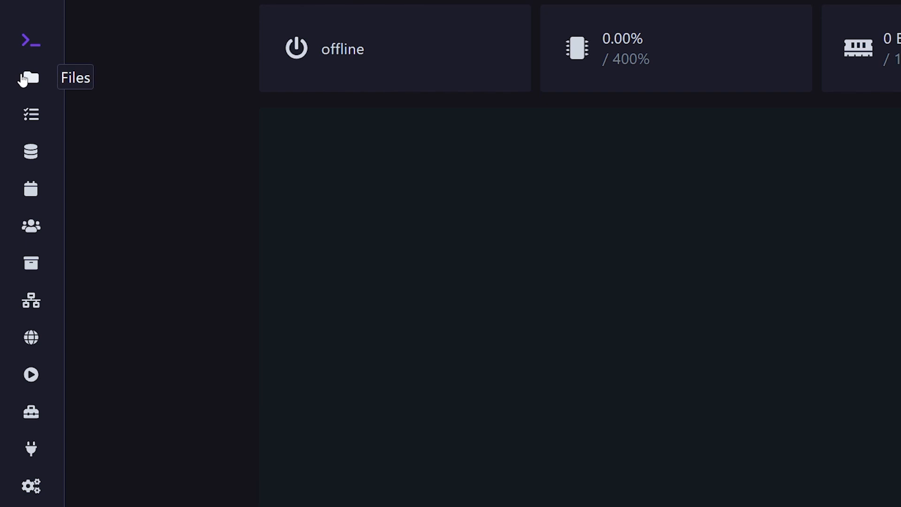
Show the server's file manager with paper-1.20.6-137.jar in /home/container.
{"action": "left_click", "coordinate": [29, 77]}
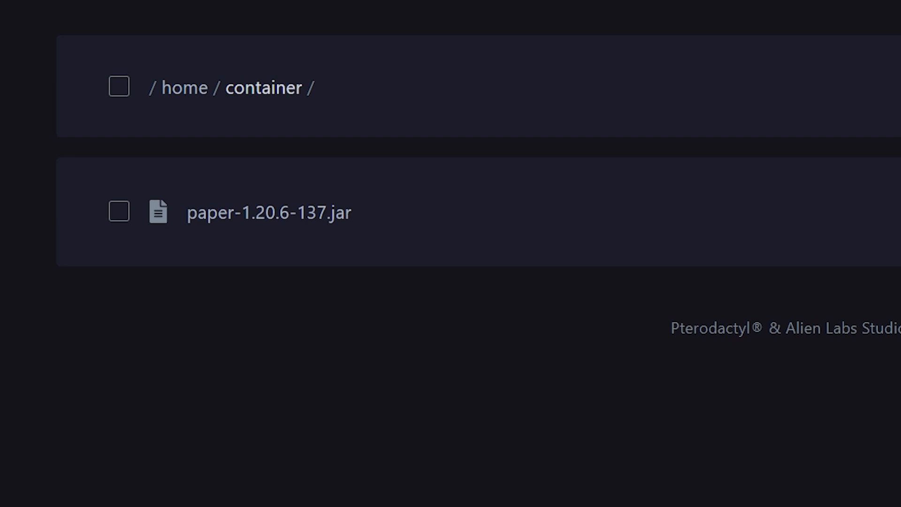
{"action": "mouse_move", "coordinate": [546, 324]}
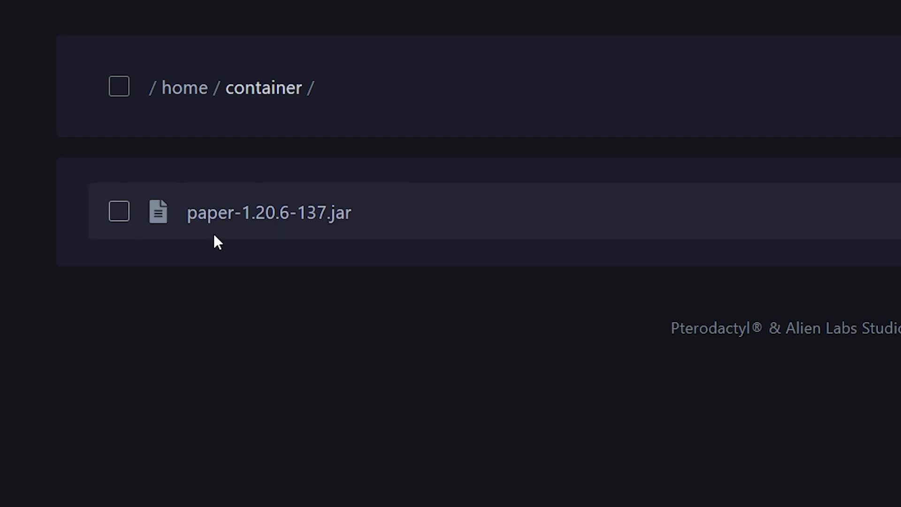
{"action": "mouse_move", "coordinate": [447, 340]}
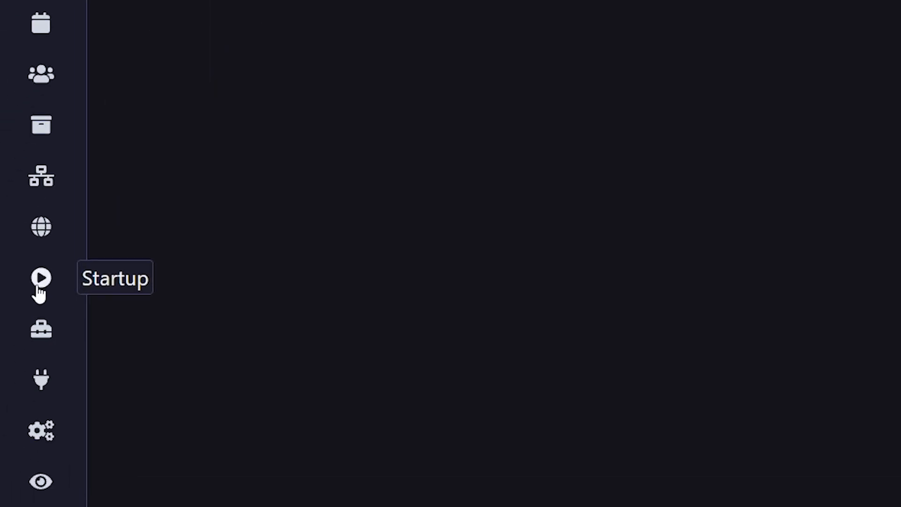
Open the Startup settings and begin editing the server jar/version variable for 1.20.6.
{"action": "left_click", "coordinate": [41, 277]}
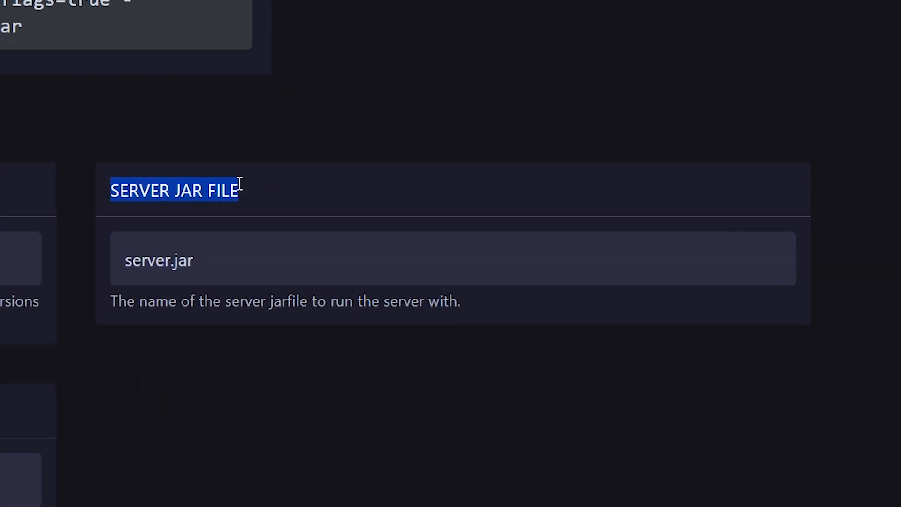
{"action": "left_click", "coordinate": [243, 268]}
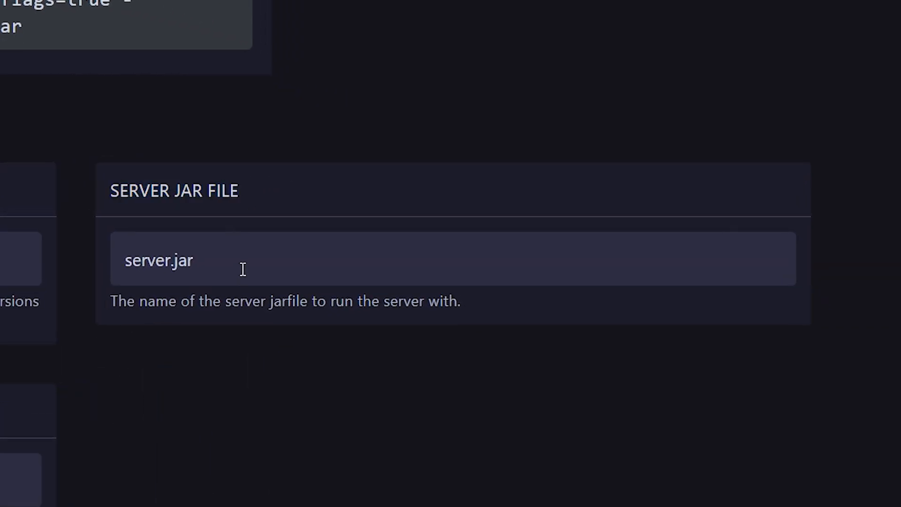
{"action": "left_click", "coordinate": [243, 263]}
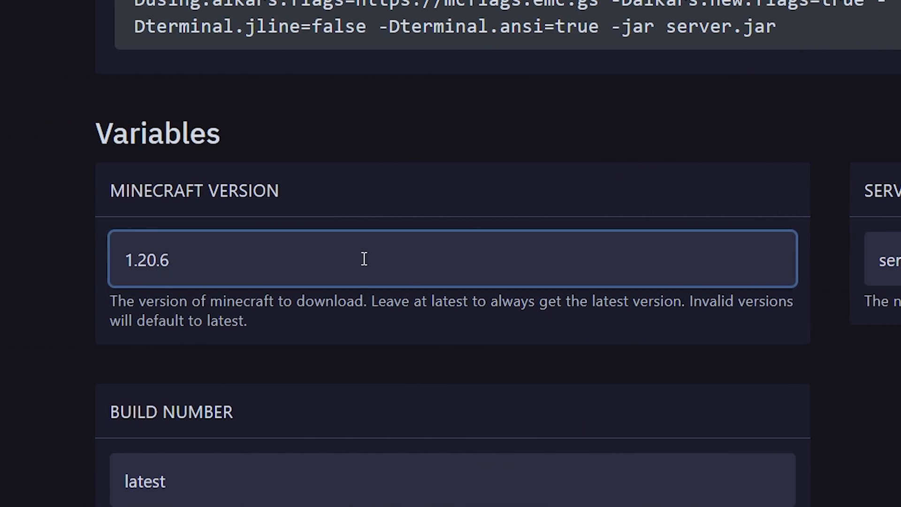
{"action": "mouse_move", "coordinate": [466, 136]}
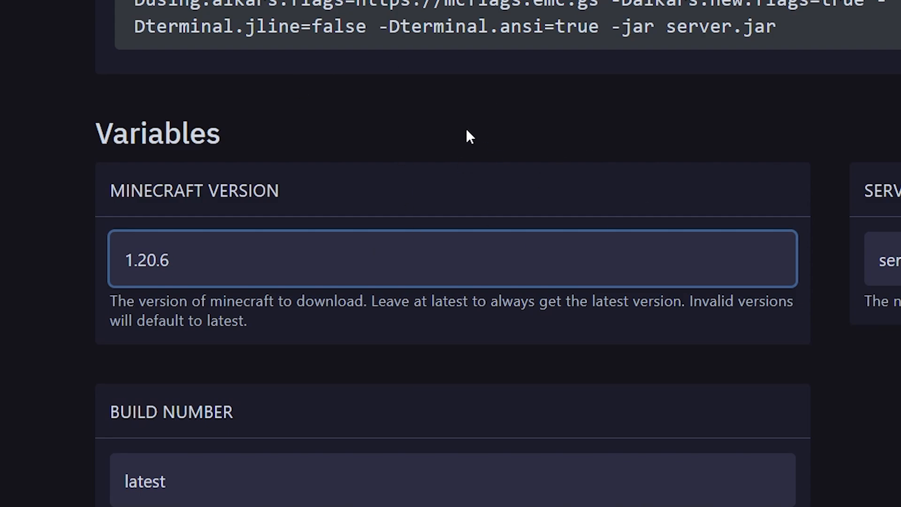
{"action": "mouse_move", "coordinate": [469, 182]}
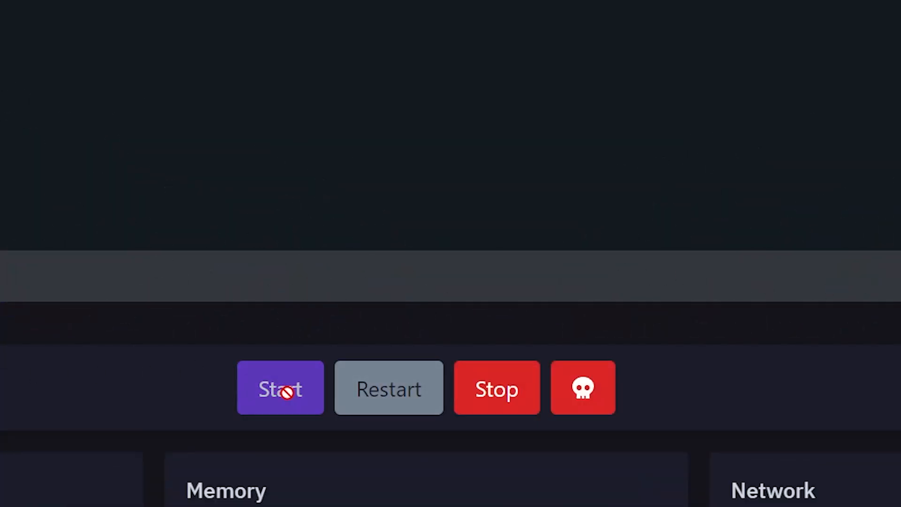
Start the server from the console and accept the Minecraft EULA.
{"action": "left_click", "coordinate": [279, 387]}
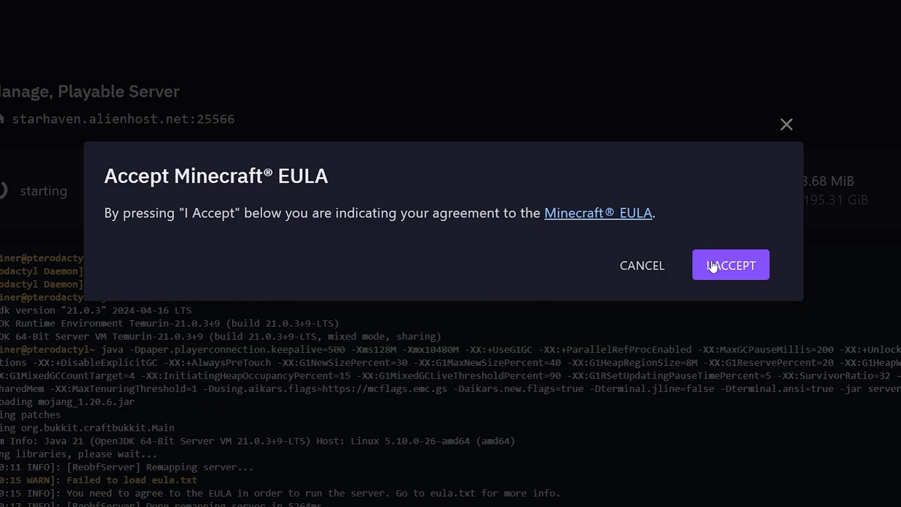
{"action": "left_click", "coordinate": [731, 265]}
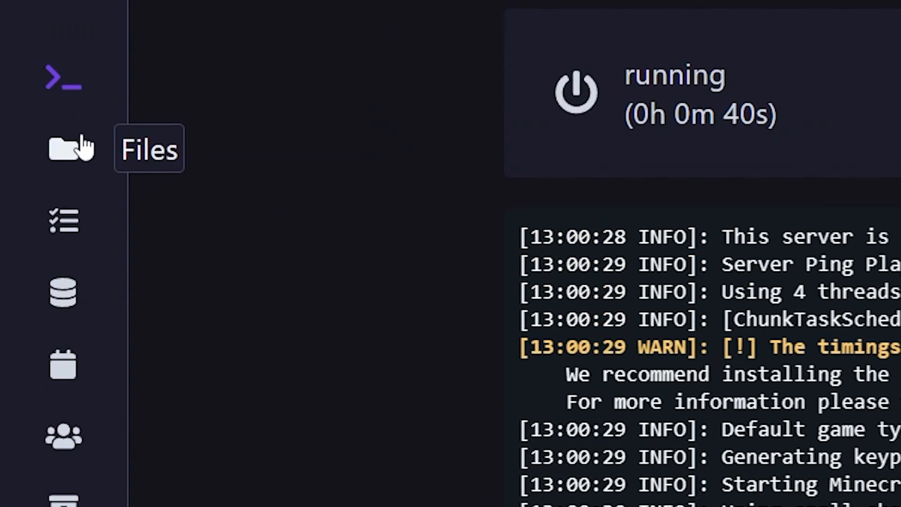
View the generated server folders (config, plugins, world, world_nether) in the file manager.
{"action": "left_click", "coordinate": [64, 150]}
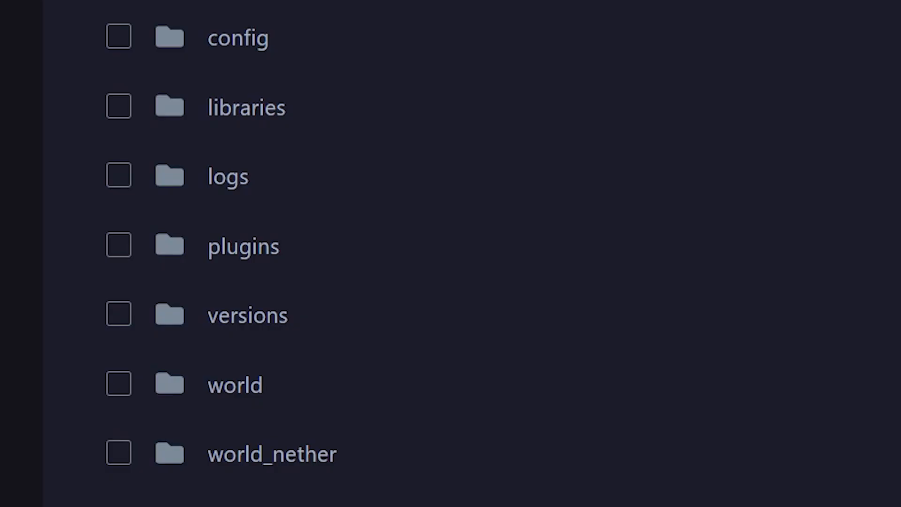
{"action": "mouse_move", "coordinate": [248, 254]}
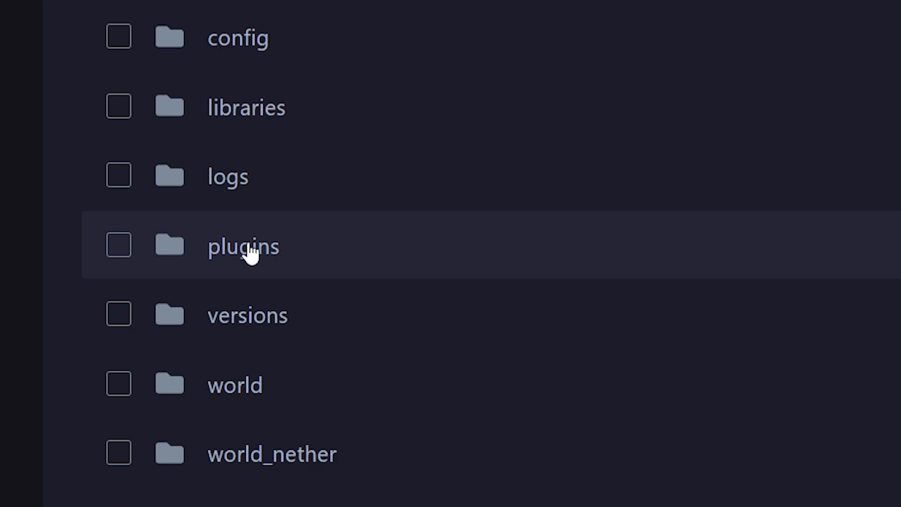
{"action": "mouse_move", "coordinate": [254, 255]}
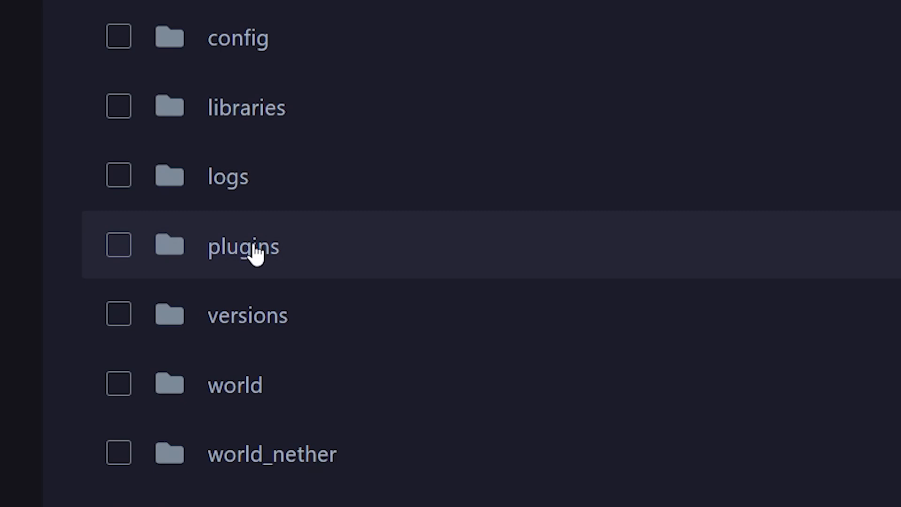
{"action": "mouse_move", "coordinate": [252, 249]}
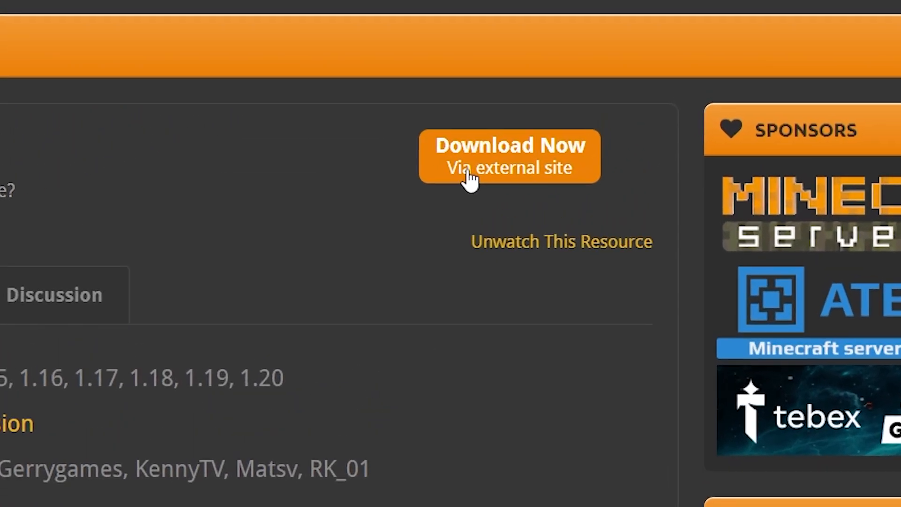
Download the plugin via the external site link on its SpigotMC resource page.
{"action": "left_click", "coordinate": [515, 158]}
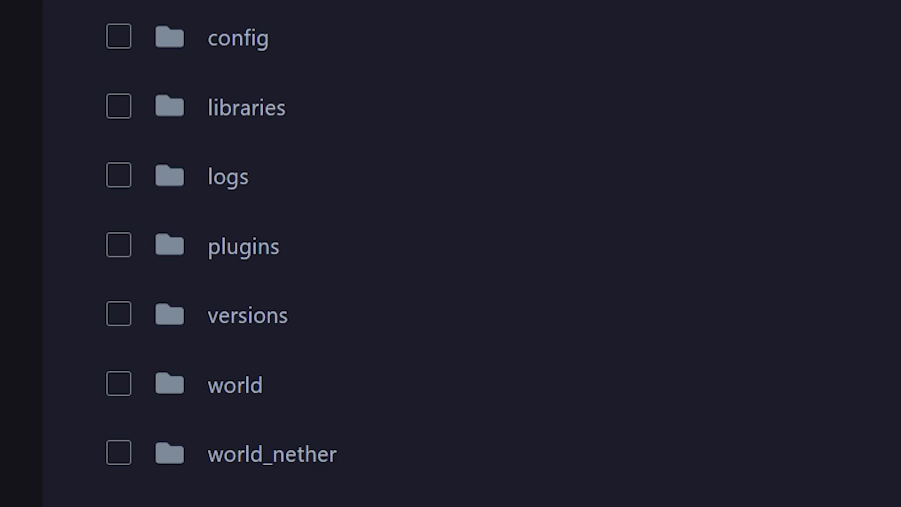
{"action": "mouse_move", "coordinate": [391, 251]}
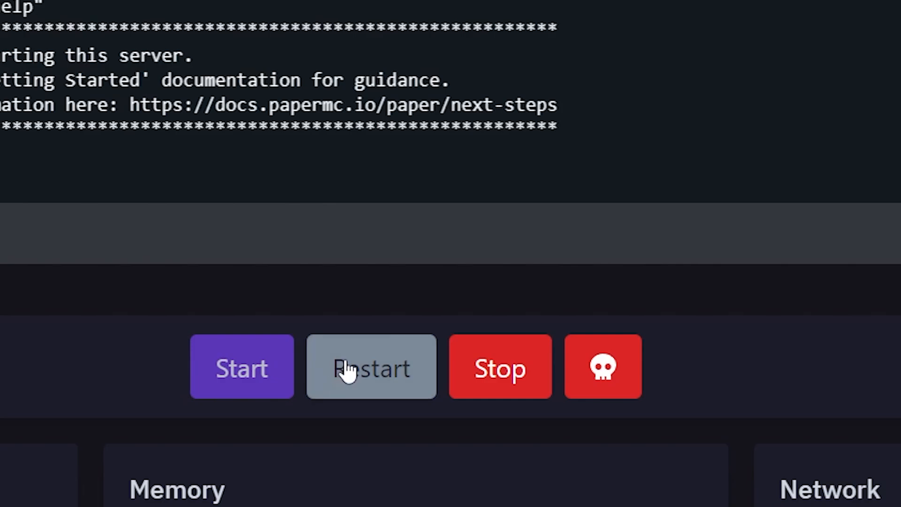
{"action": "left_click", "coordinate": [372, 367]}
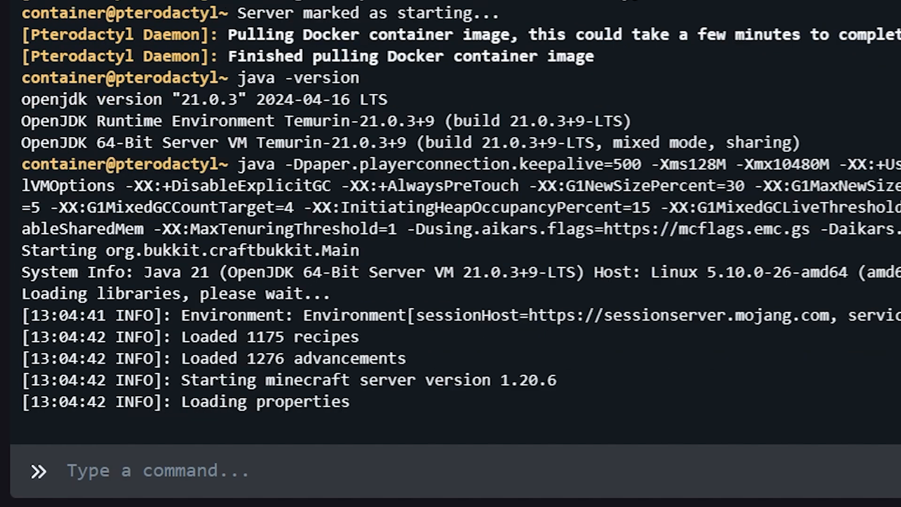
{"action": "scroll", "scroll_direction": "down", "scroll_amount": 3}
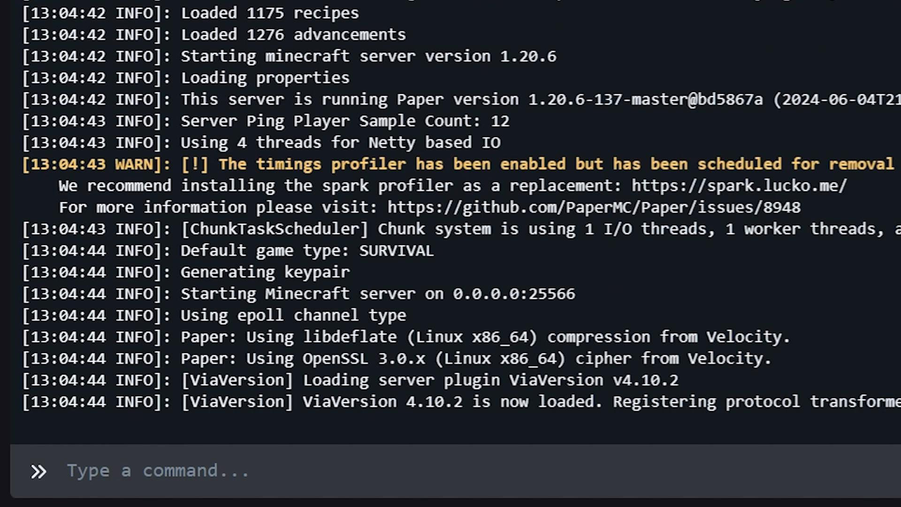
{"action": "scroll", "scroll_direction": "down", "scroll_amount": 3}
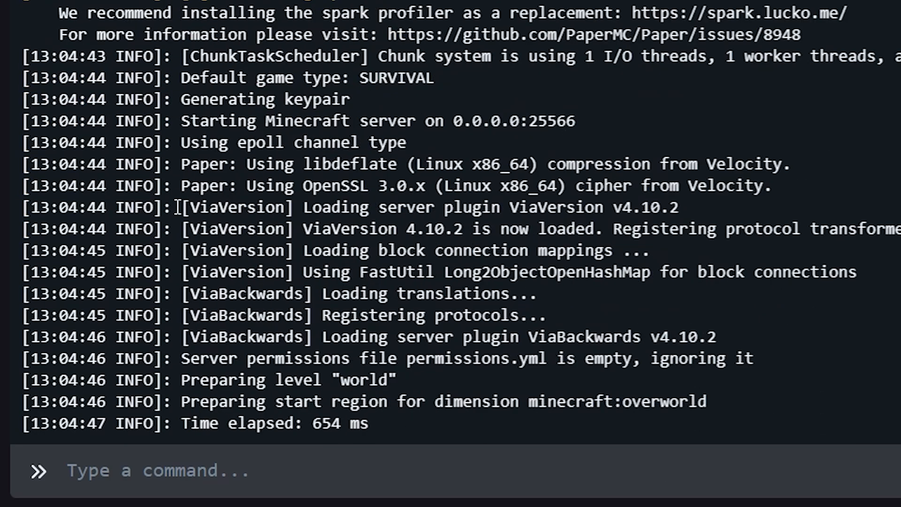
{"action": "left_click_drag", "start_coordinate": [178, 207], "coordinate": [855, 272]}
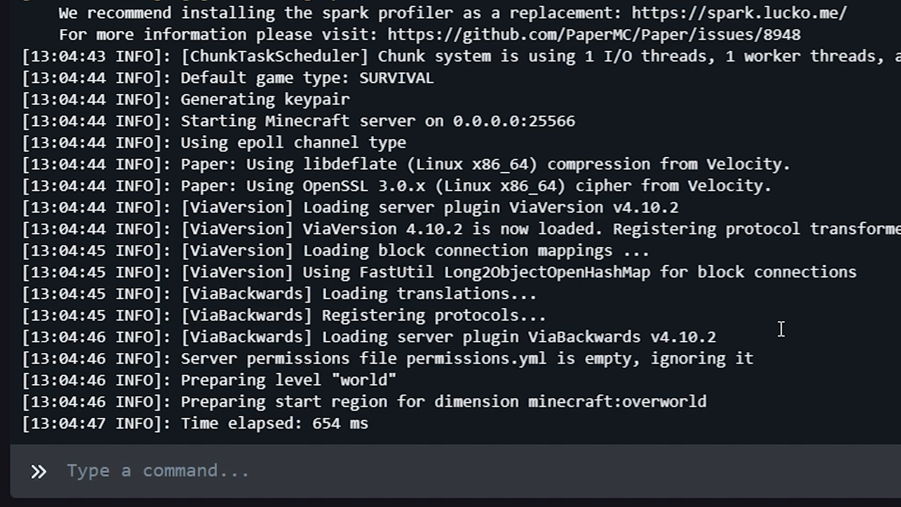
{"action": "mouse_move", "coordinate": [770, 330]}
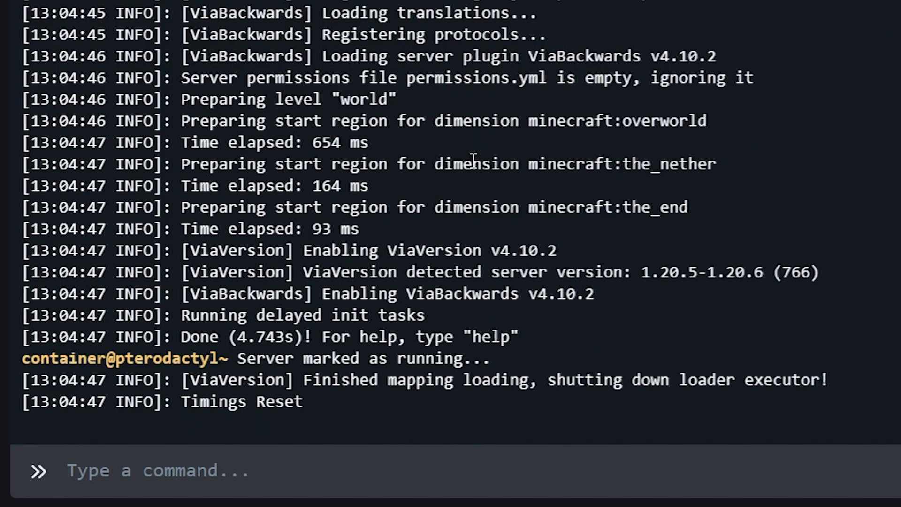
{"action": "mouse_move", "coordinate": [286, 481]}
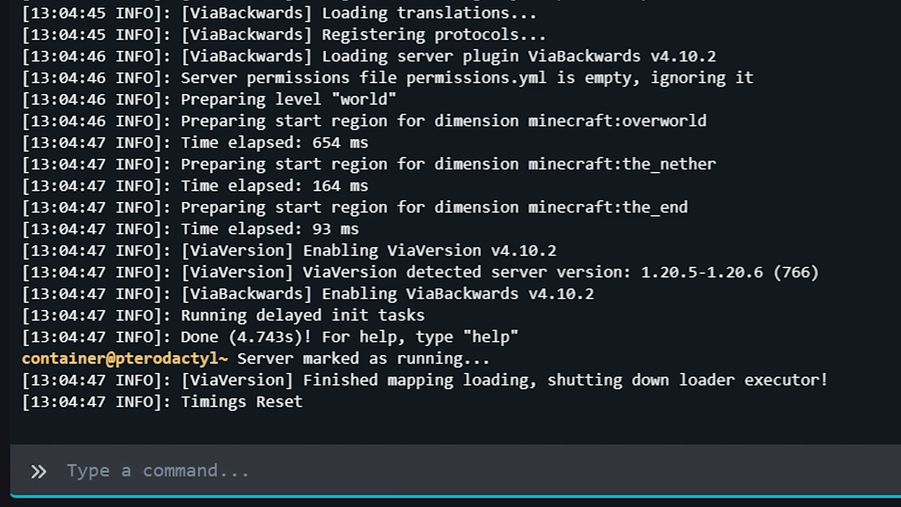
Run the plugins console command, listing ViaBackwards and ViaVersion.
{"action": "type", "text": "plugins"}
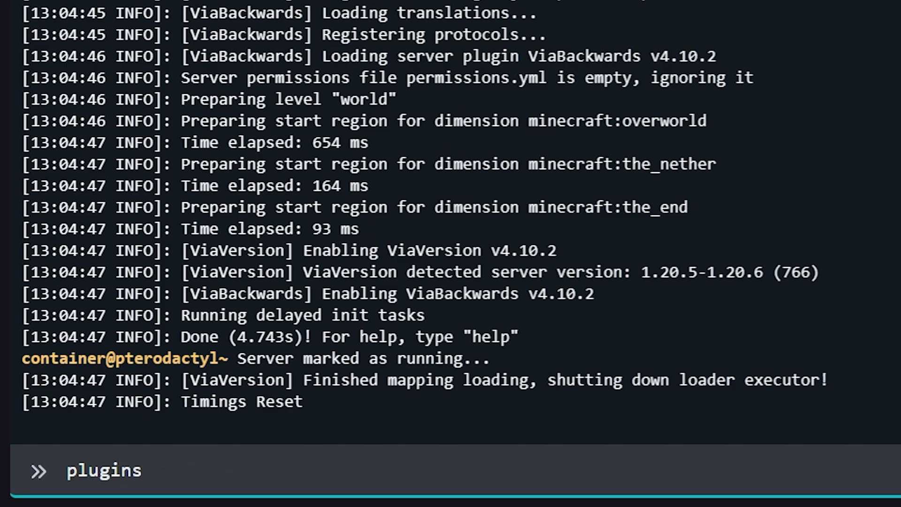
{"action": "key", "text": "Enter"}
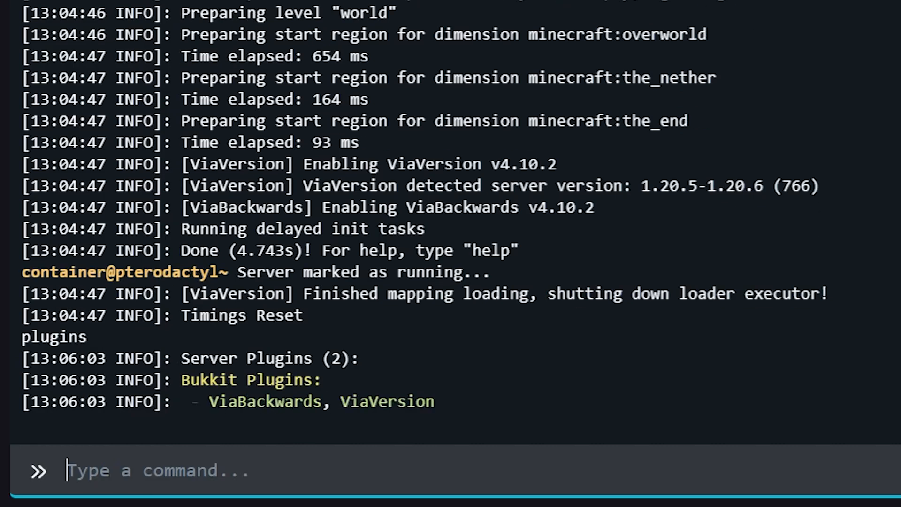
{"action": "mouse_move", "coordinate": [266, 446]}
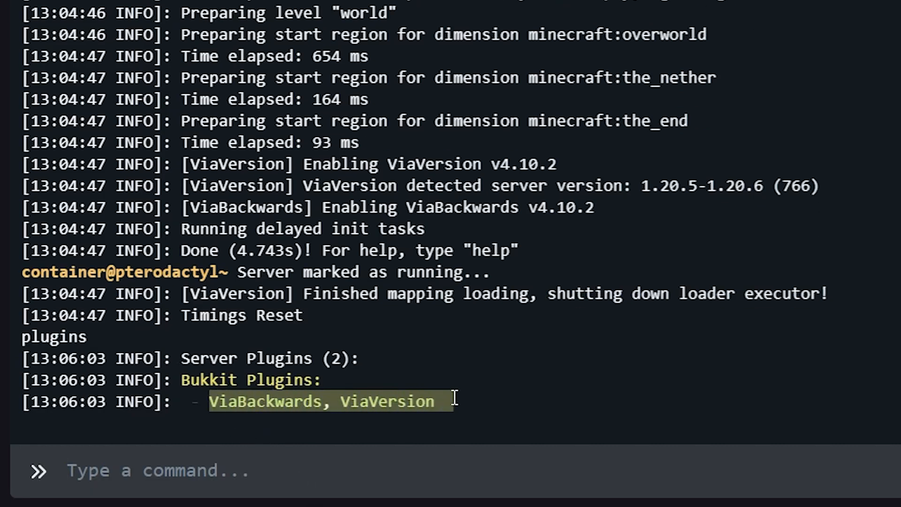
{"action": "left_click", "coordinate": [421, 385]}
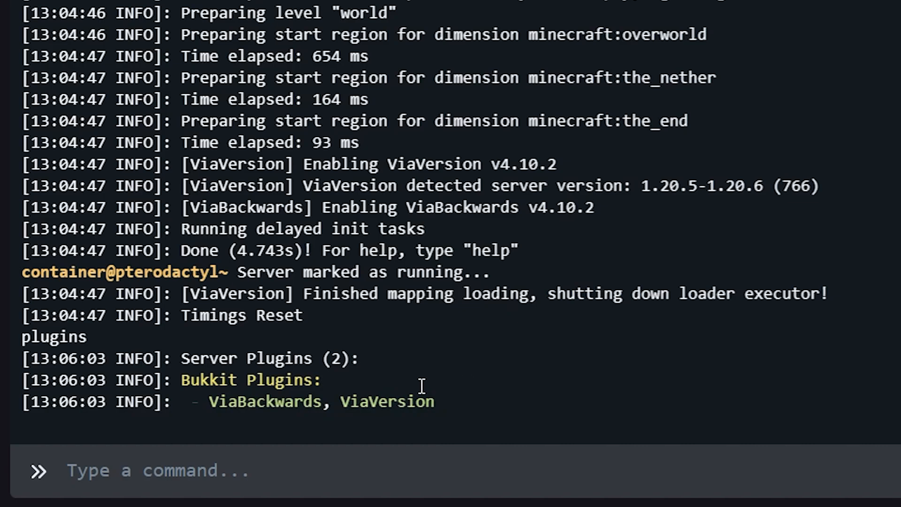
{"action": "mouse_move", "coordinate": [513, 385]}
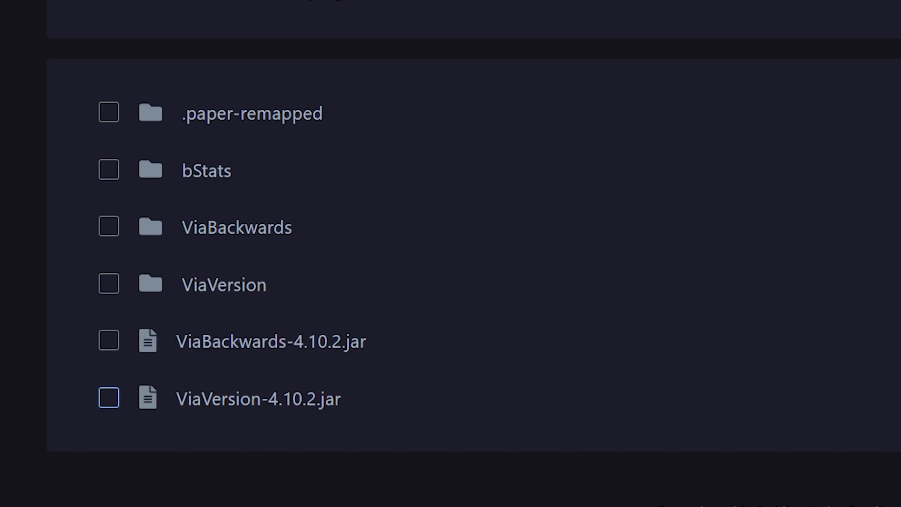
Mark ViaVersion-4.10.2.jar in the plugins folder for a bulk action.
{"action": "left_click", "coordinate": [108, 399]}
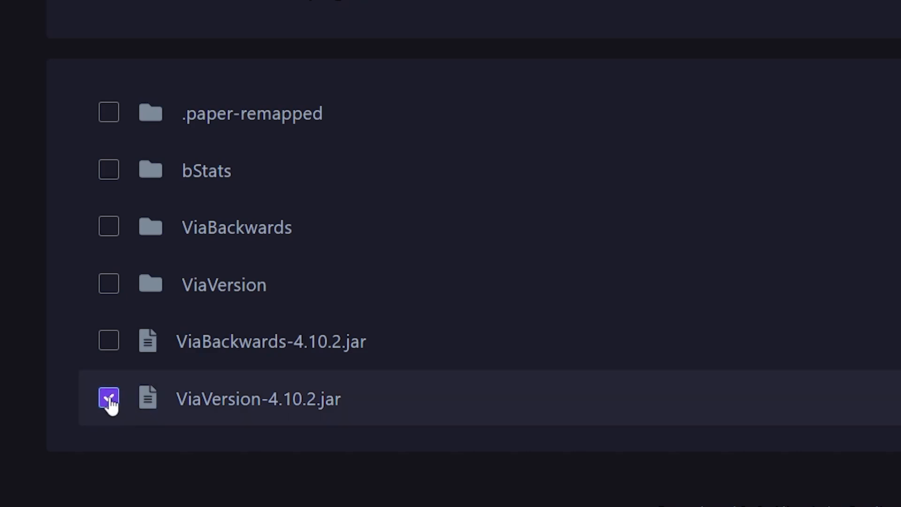
{"action": "left_click", "coordinate": [109, 398]}
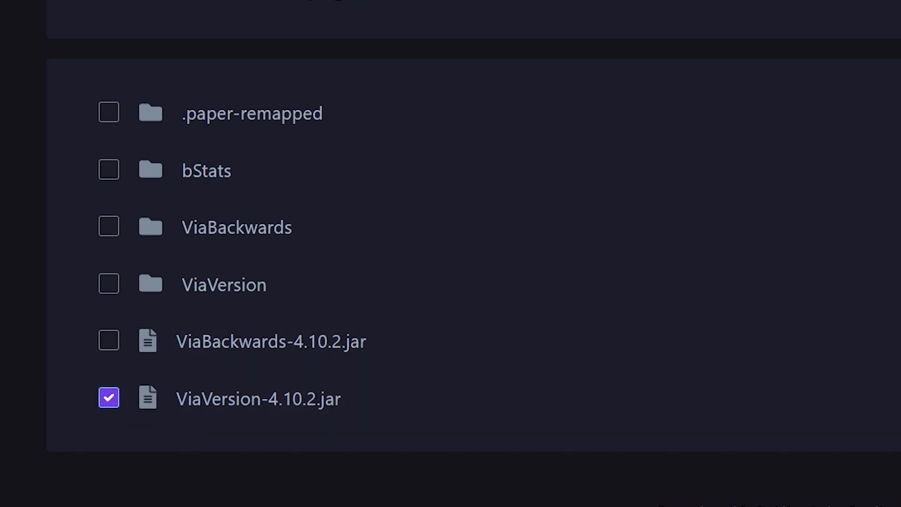
{"action": "mouse_move", "coordinate": [167, 368]}
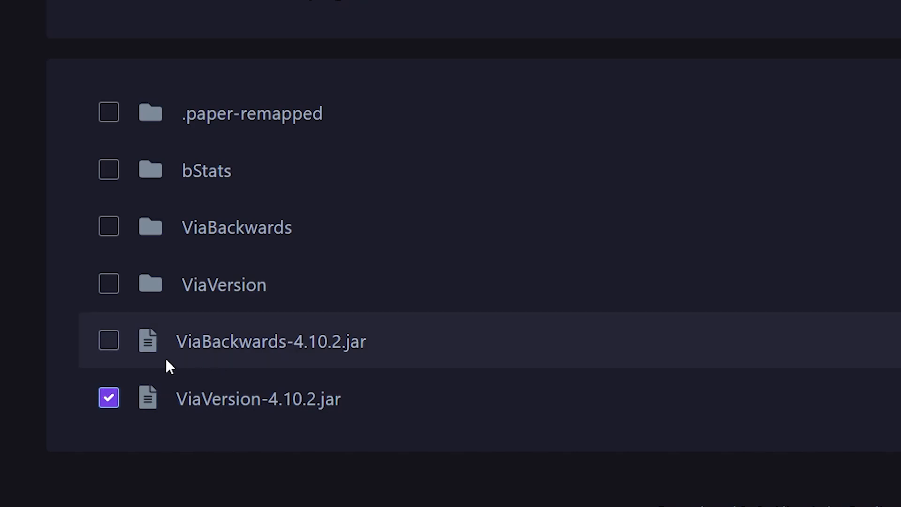
{"action": "mouse_move", "coordinate": [245, 374]}
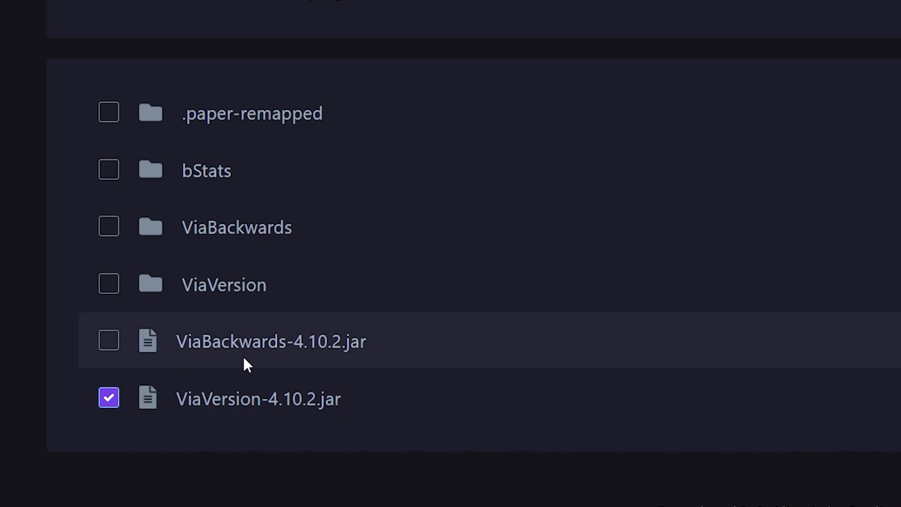
{"action": "mouse_move", "coordinate": [313, 438]}
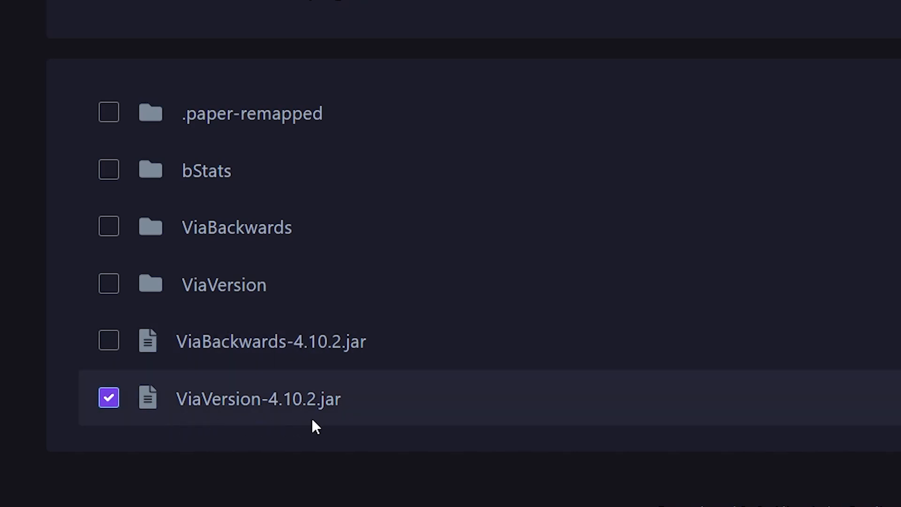
{"action": "mouse_move", "coordinate": [308, 383]}
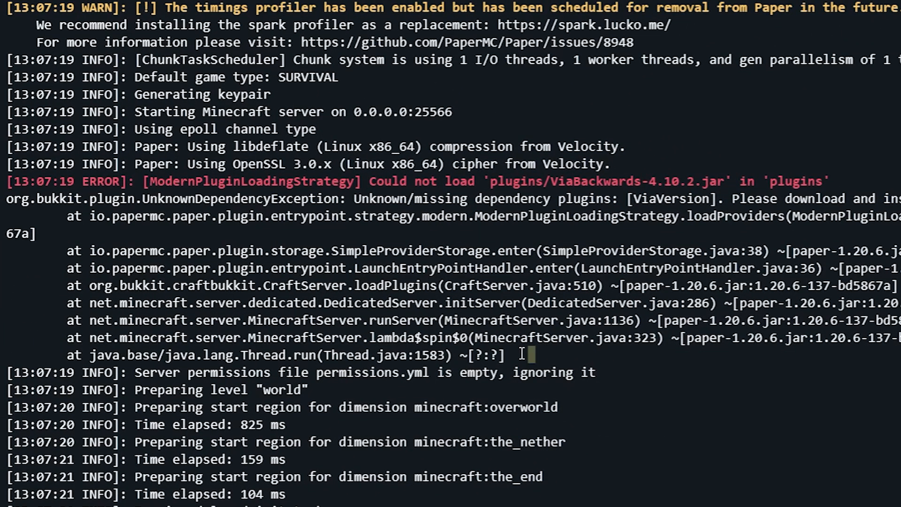
Select the console error that ViaBackwards could not load without the ViaVersion dependency.
{"action": "left_click_drag", "start_coordinate": [369, 181], "coordinate": [574, 181]}
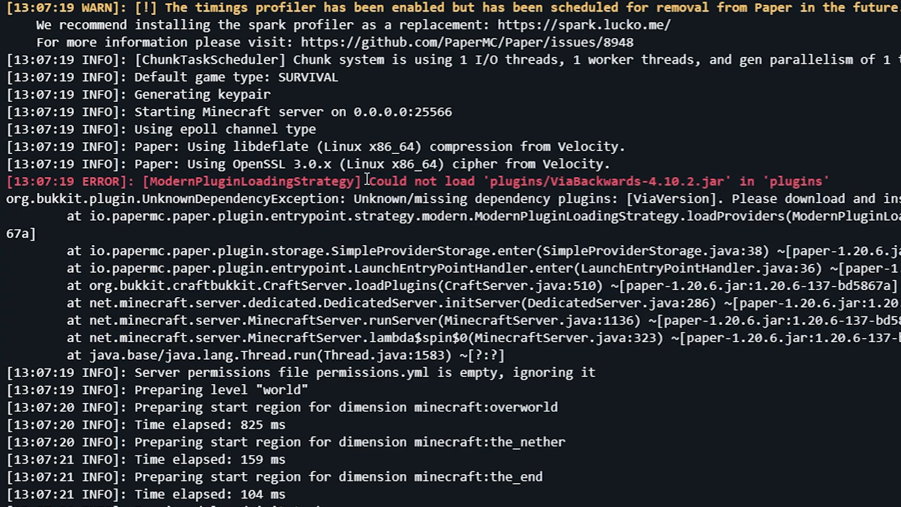
{"action": "double_click", "coordinate": [381, 199]}
{"action": "type", "text": "plug"}
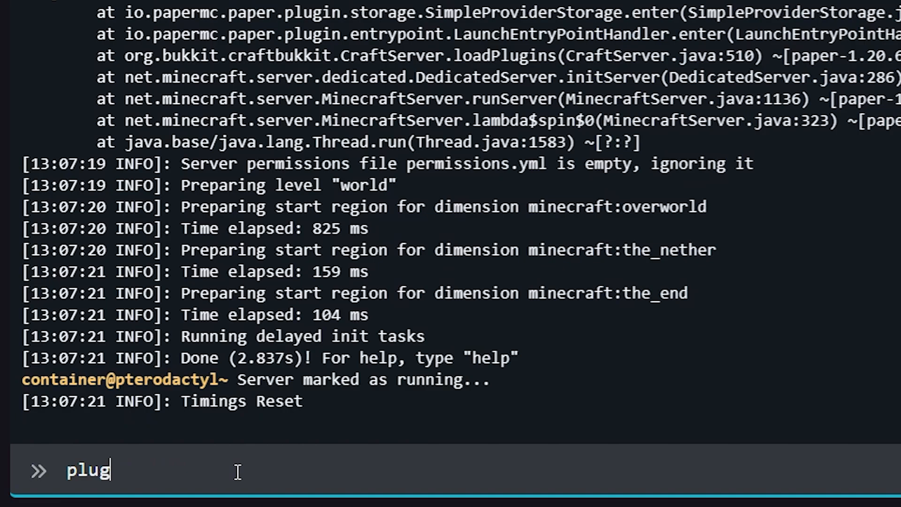
Run the plugins command again, listing only ViaBackwards as failed.
{"action": "type", "text": "ins"}
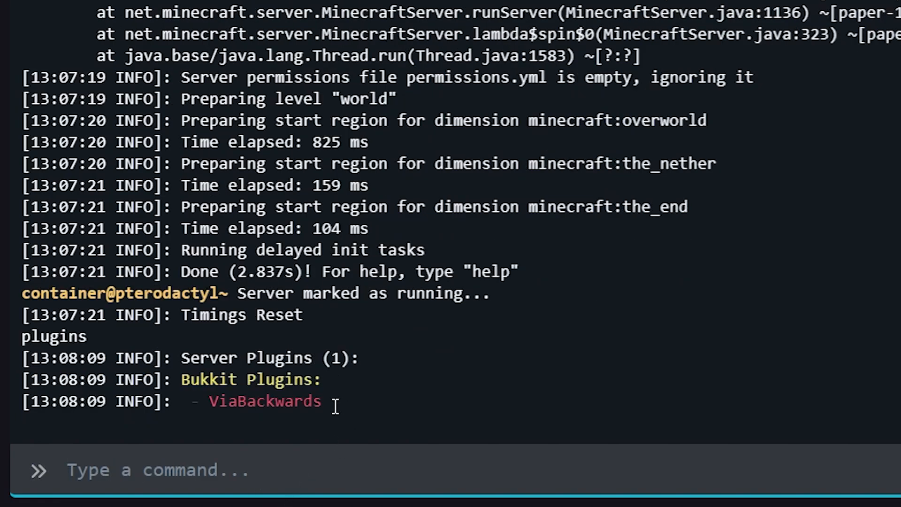
{"action": "mouse_move", "coordinate": [203, 410]}
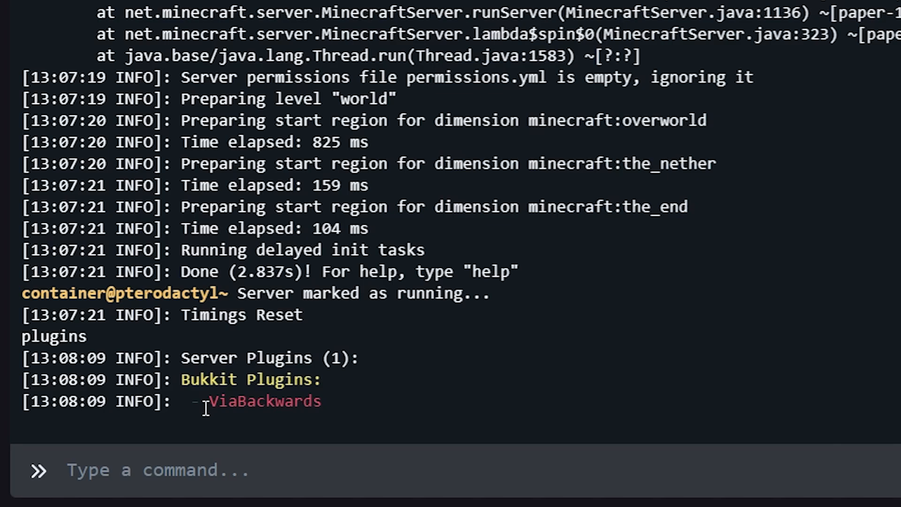
{"action": "mouse_move", "coordinate": [246, 386]}
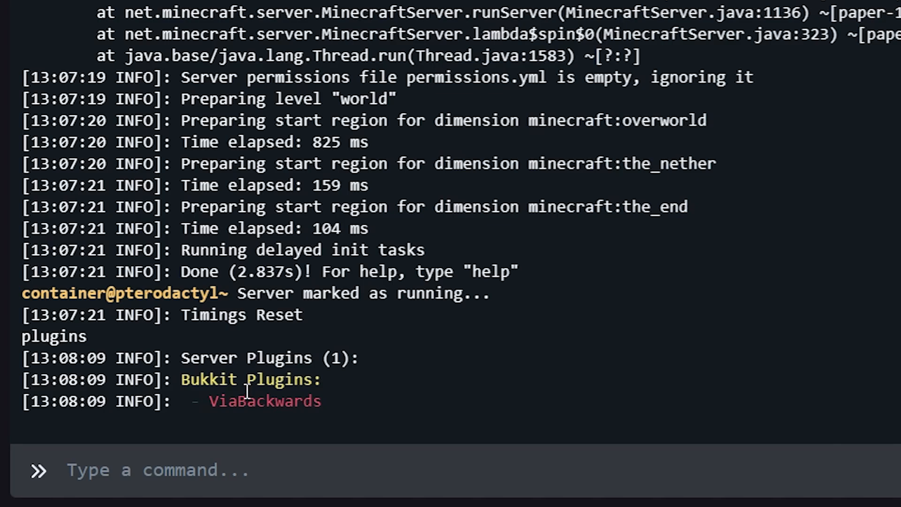
{"action": "mouse_move", "coordinate": [214, 410]}
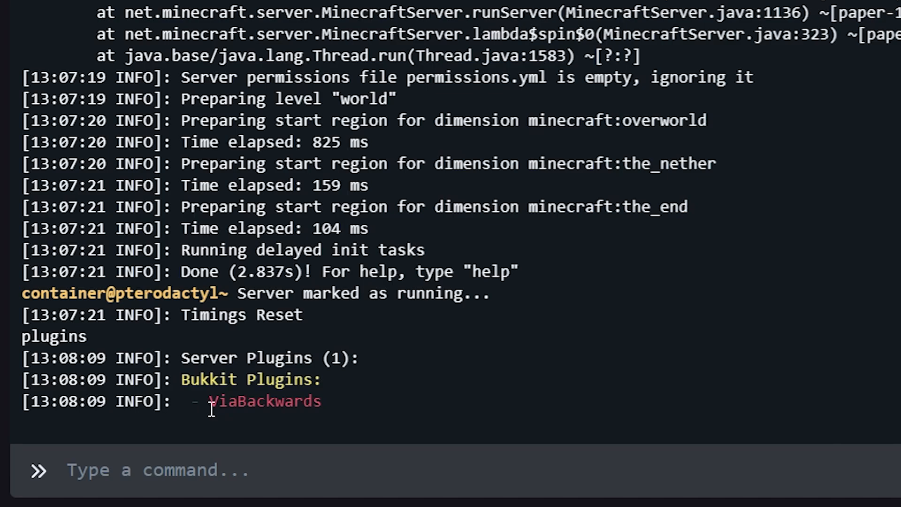
{"action": "double_click", "coordinate": [255, 413]}
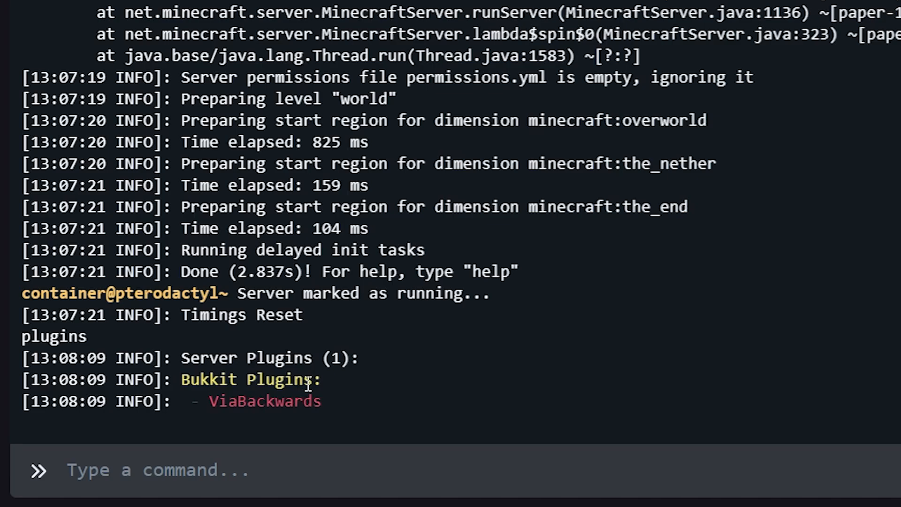
{"action": "mouse_move", "coordinate": [280, 412]}
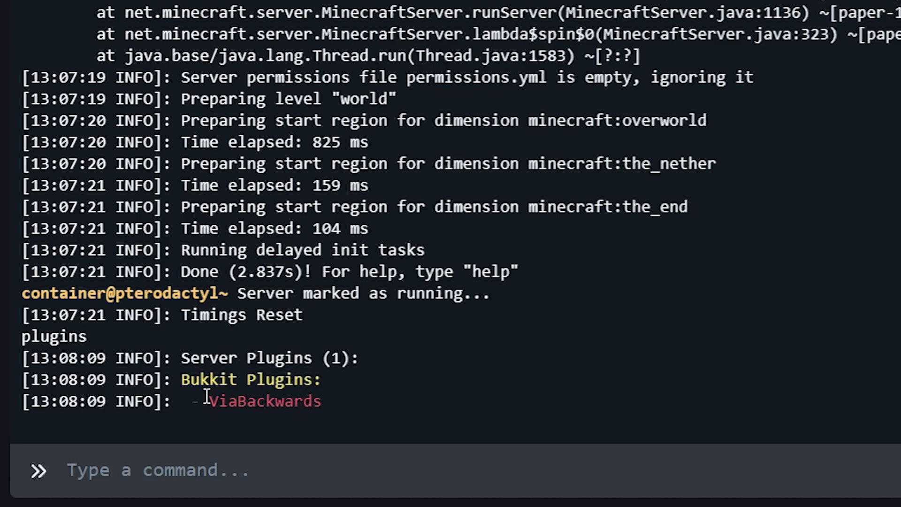
{"action": "mouse_move", "coordinate": [360, 348]}
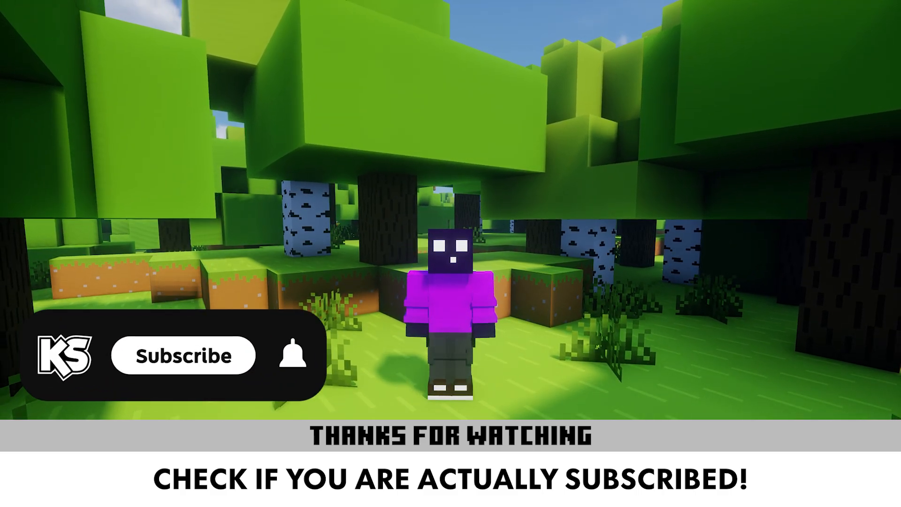
{"action": "left_click", "coordinate": [184, 355]}
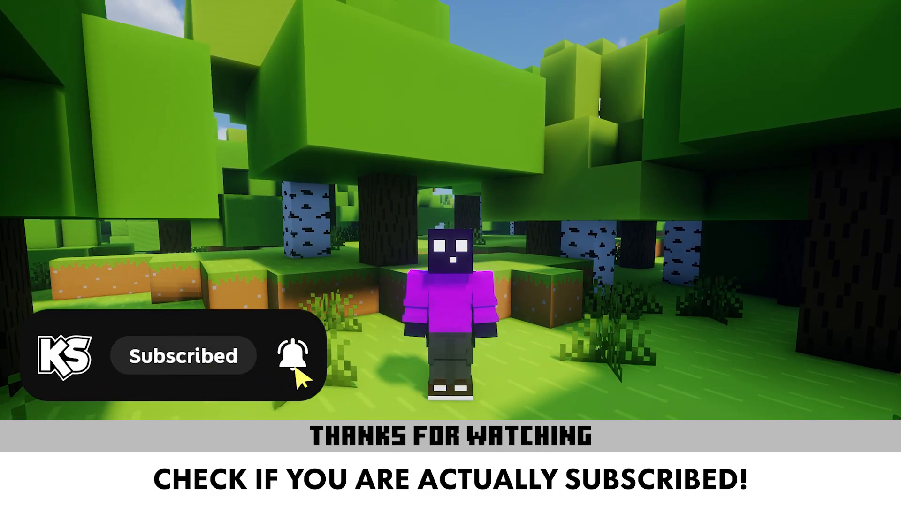